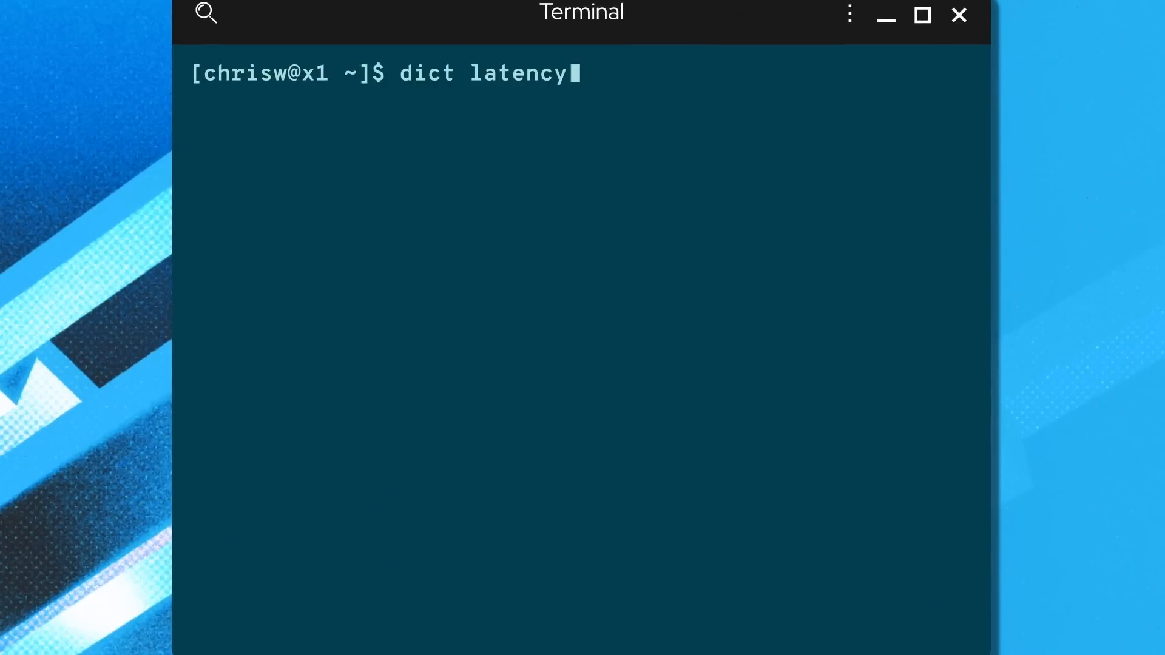
Run the 'dict latency' dictionary lookup in the terminal.
key("Return")
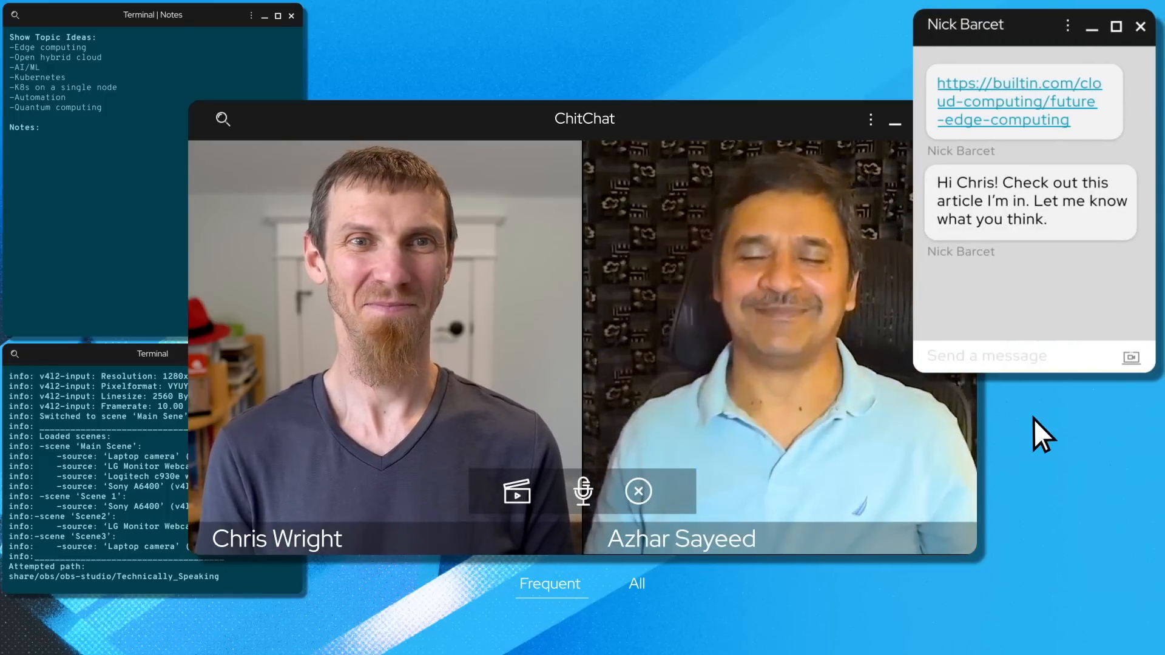
Open the shared builtin.com edge-computing article from the chat and scroll down.
left_click(1018, 102)
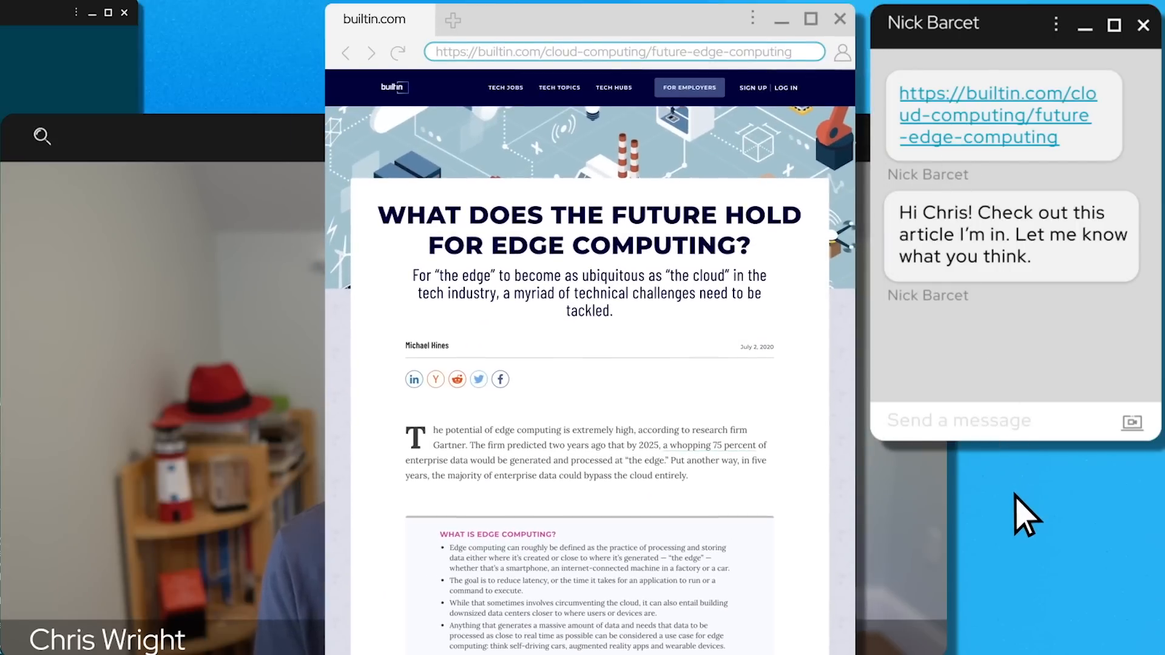
scroll("down", 3)
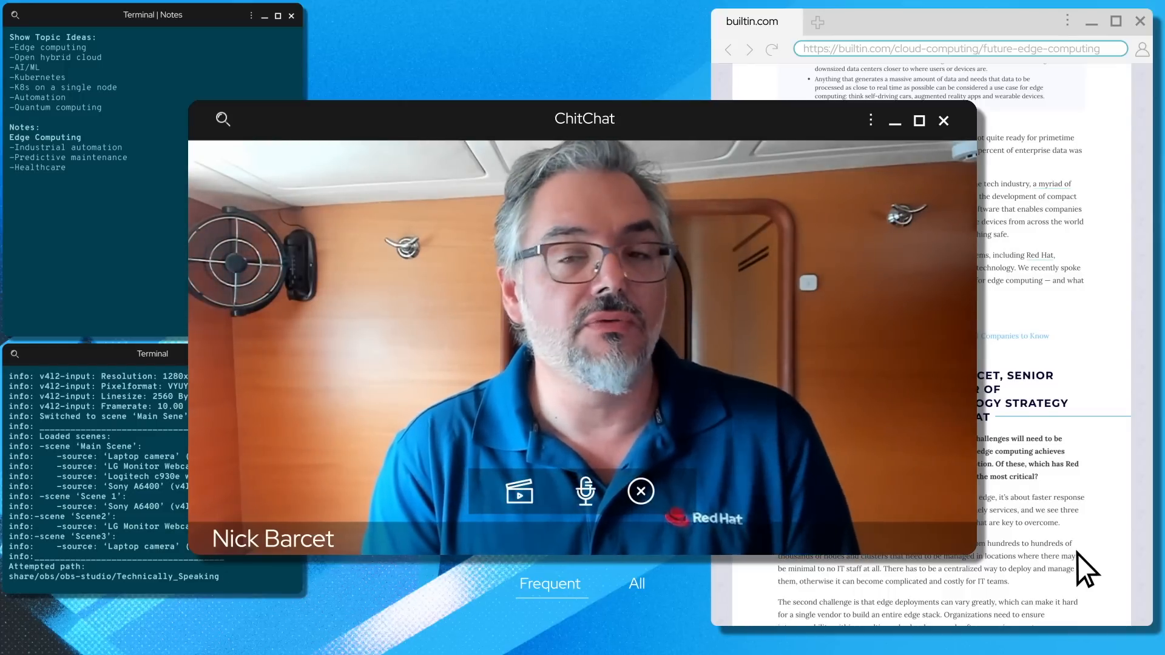
Add '-Autonomous vehicles' and '-AR/VR' to the Notes terminal.
type("-Autonomous vehicles")
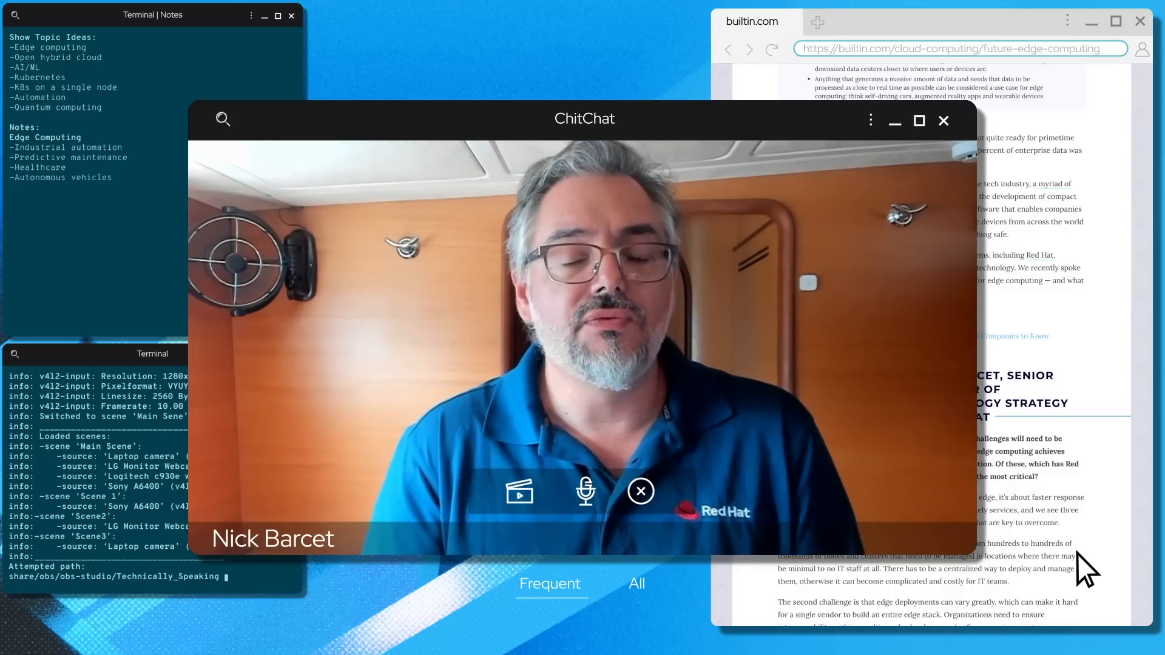
type("-AR/VR")
type("-Scale")
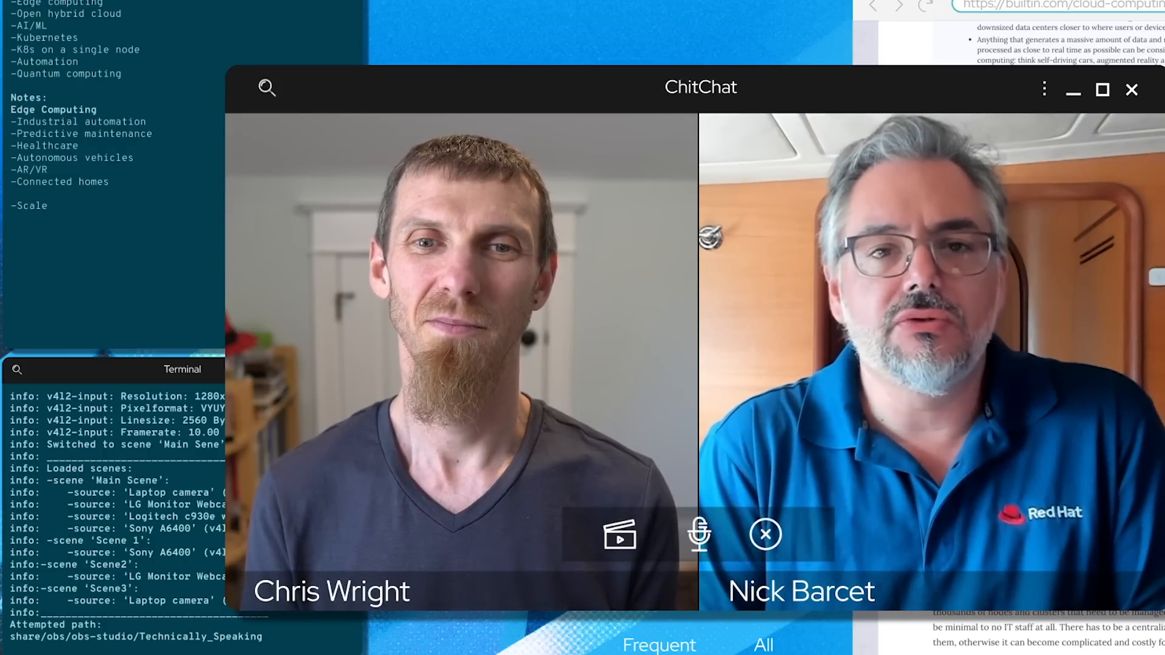
Type '-Interoperability with multi-vendor h' into the Notes terminal.
type("-Interoperability with multi-vendor hardware and software")
type("-Consistency - Develop once, deploy anywhere")
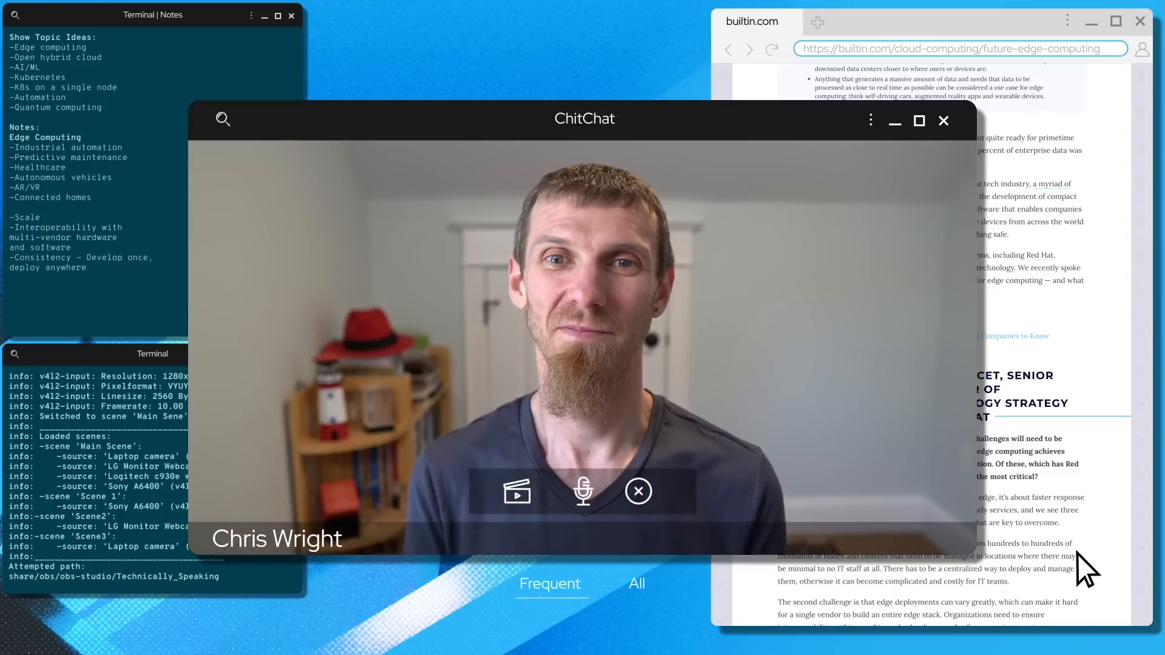
type("kill <TechnicallySpeaking>")
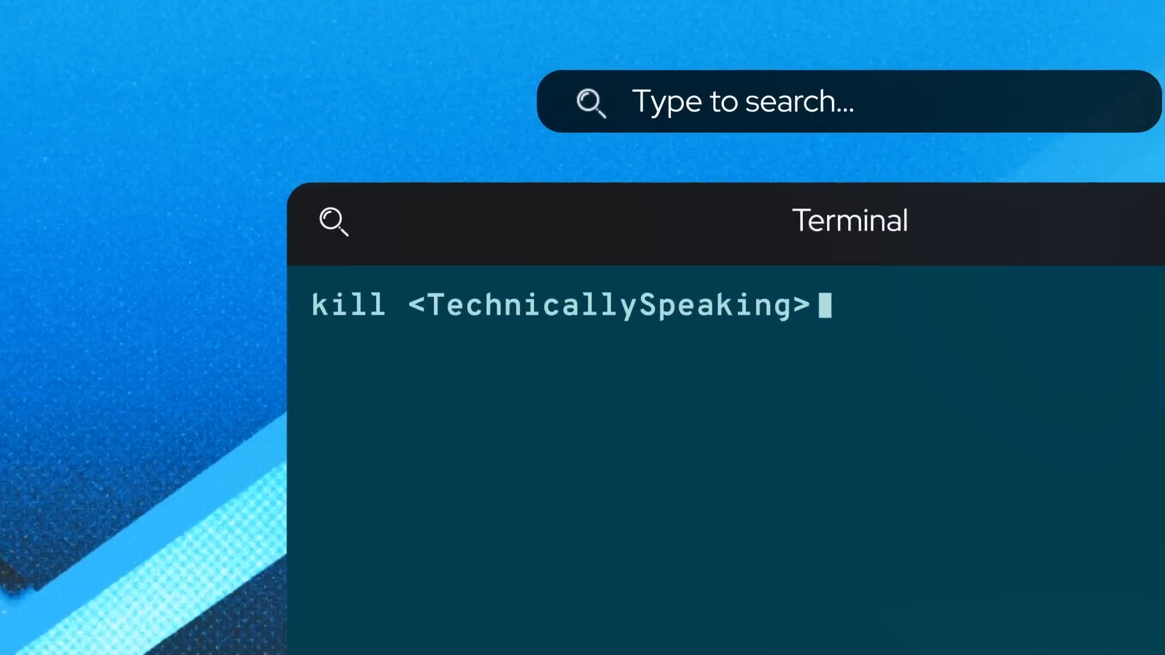